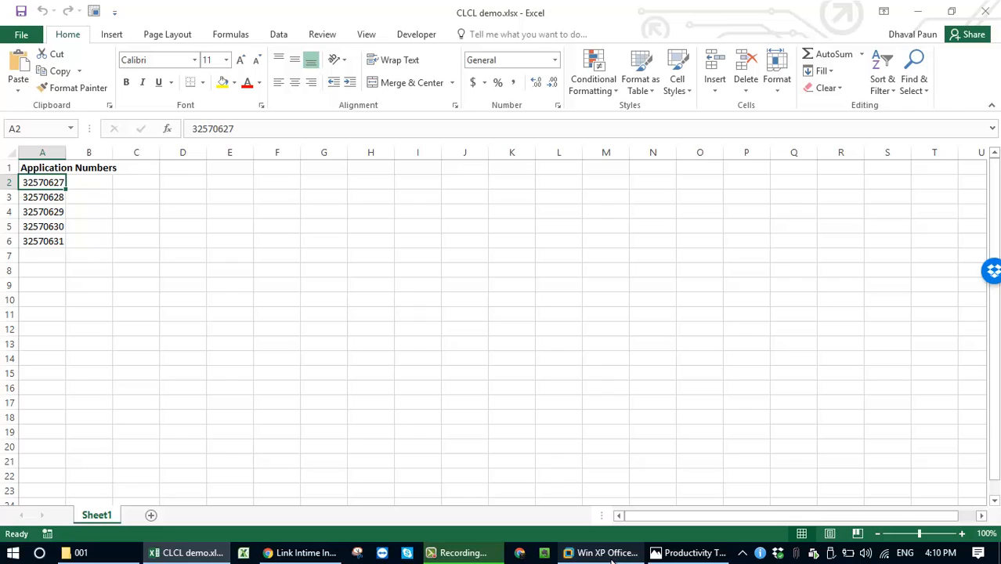
mouse_move(241, 258)
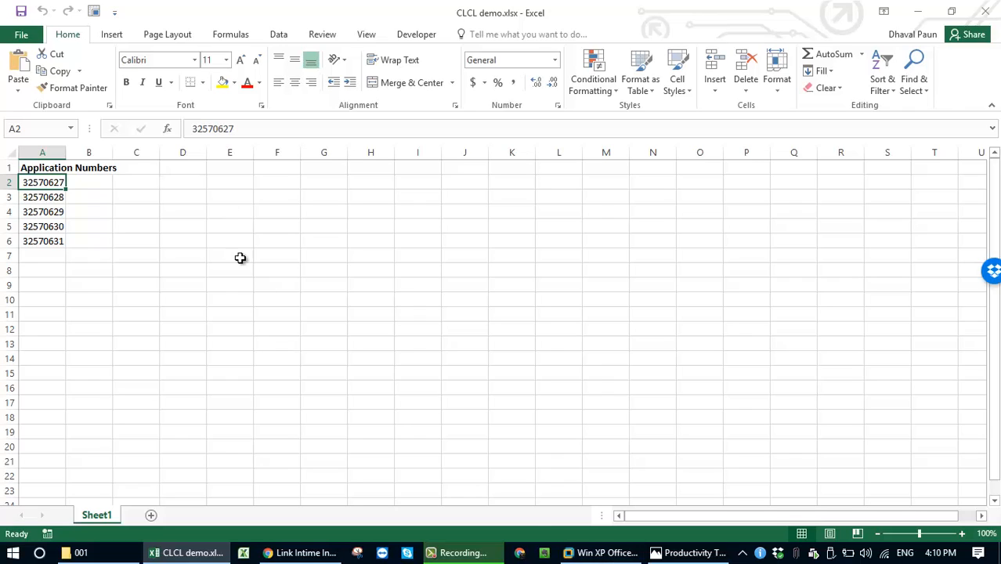
Copy application number 32570627 from A2 into D3, then copy it again
click(60, 70)
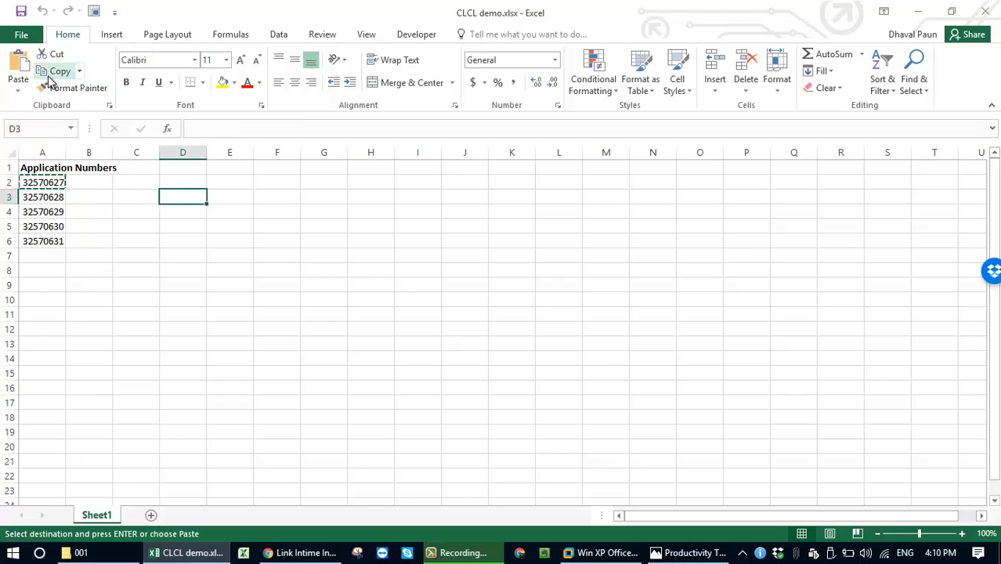
mouse_move(52, 72)
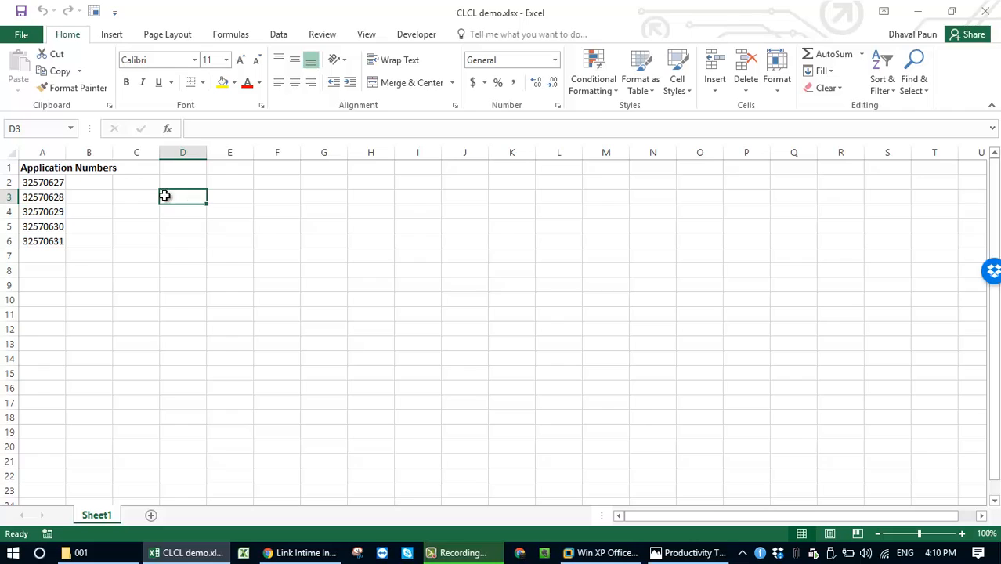
click(42, 182)
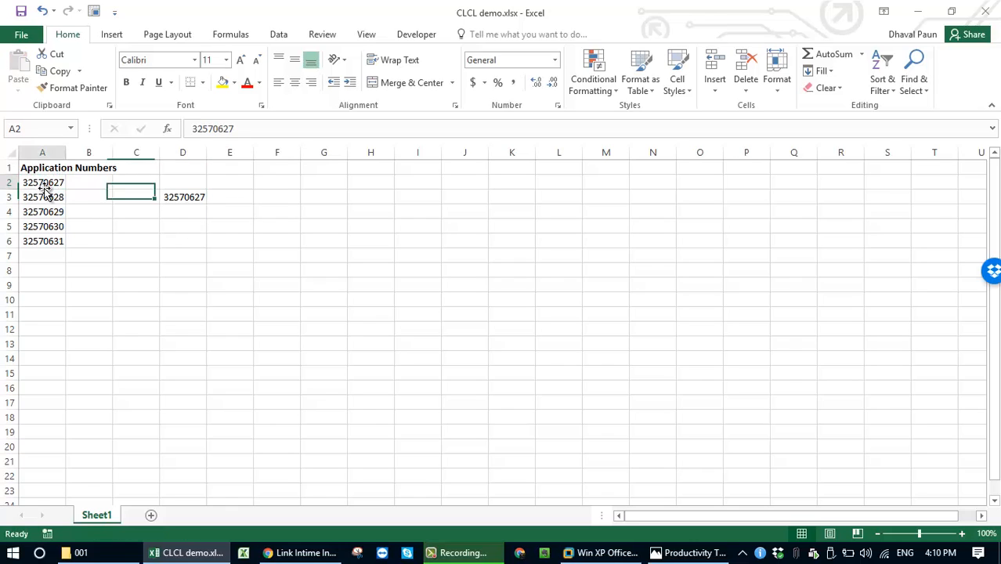
click(43, 182)
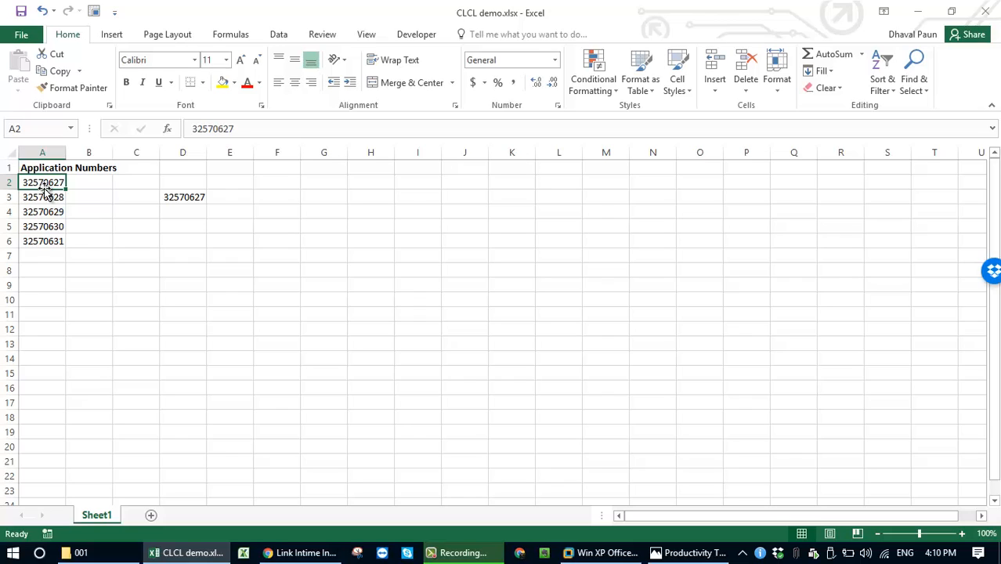
drag(43, 182, 42, 241)
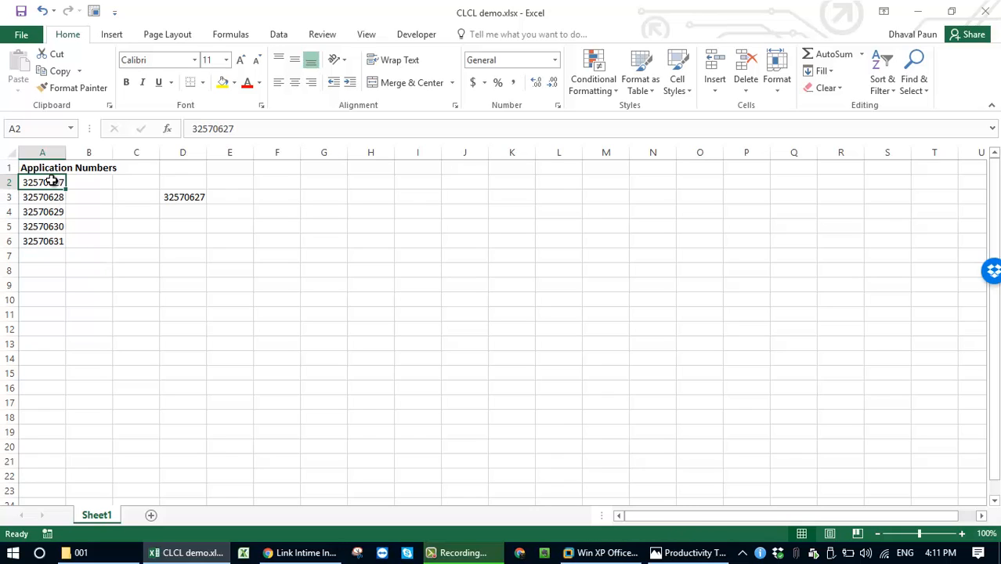
mouse_move(81, 195)
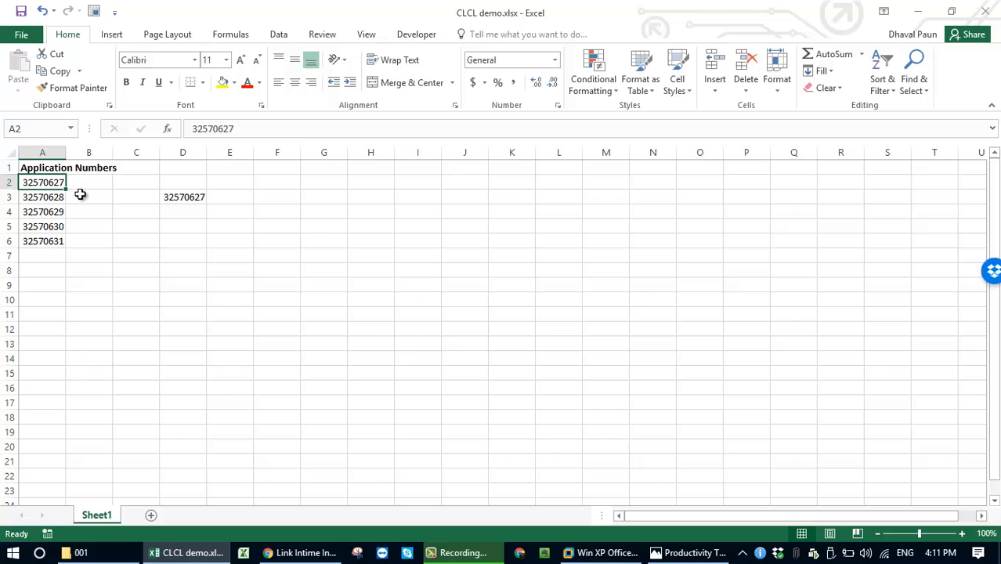
click(59, 71)
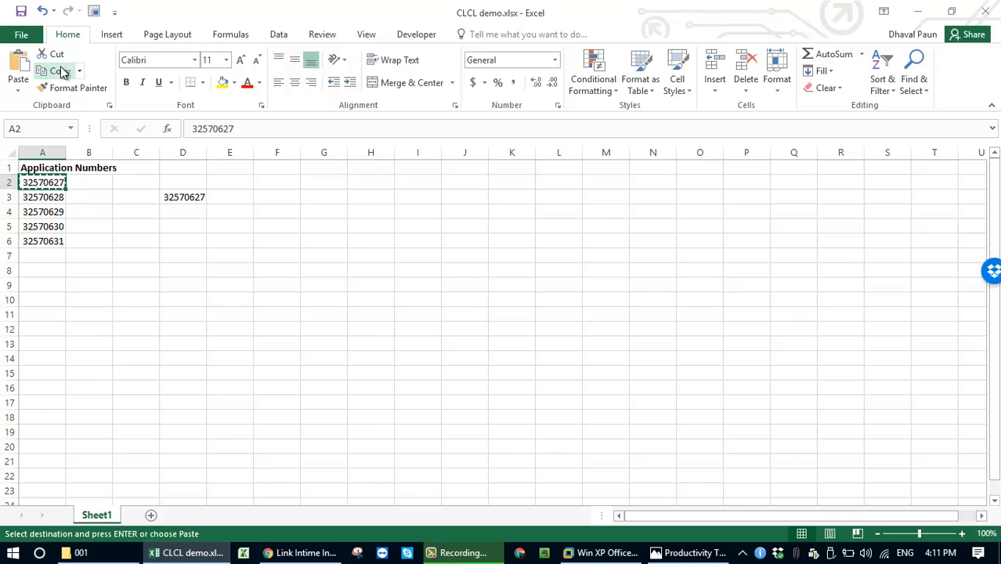
Search application 32570627 with captcha T4TT to show 50 securities allotted and 14950 adjusted
click(302, 554)
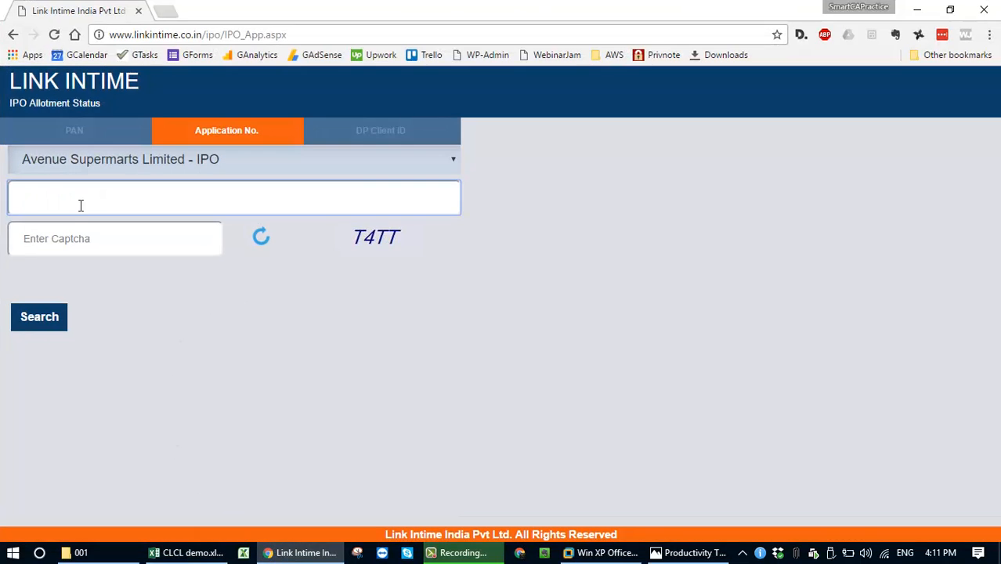
text(32570627)
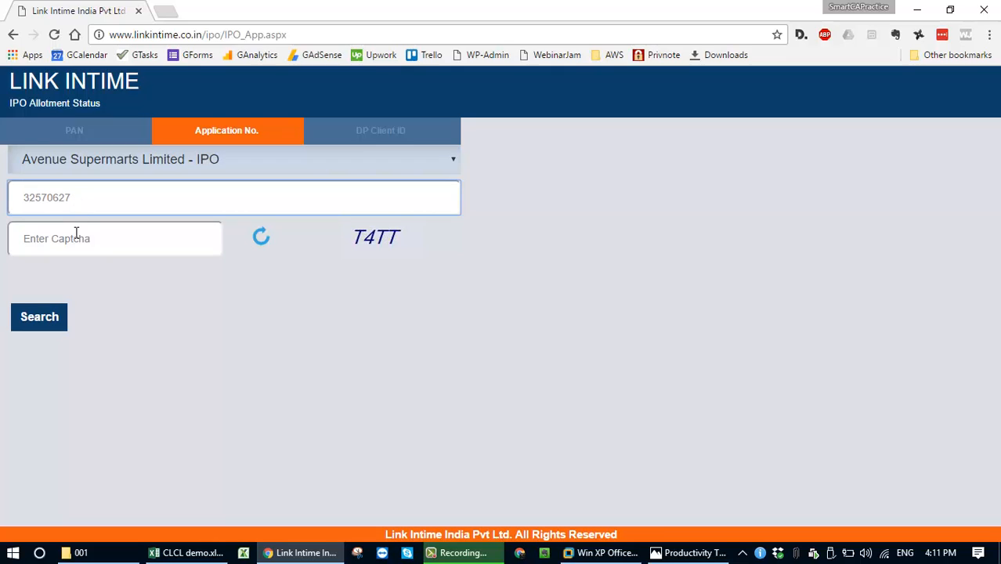
text(T)
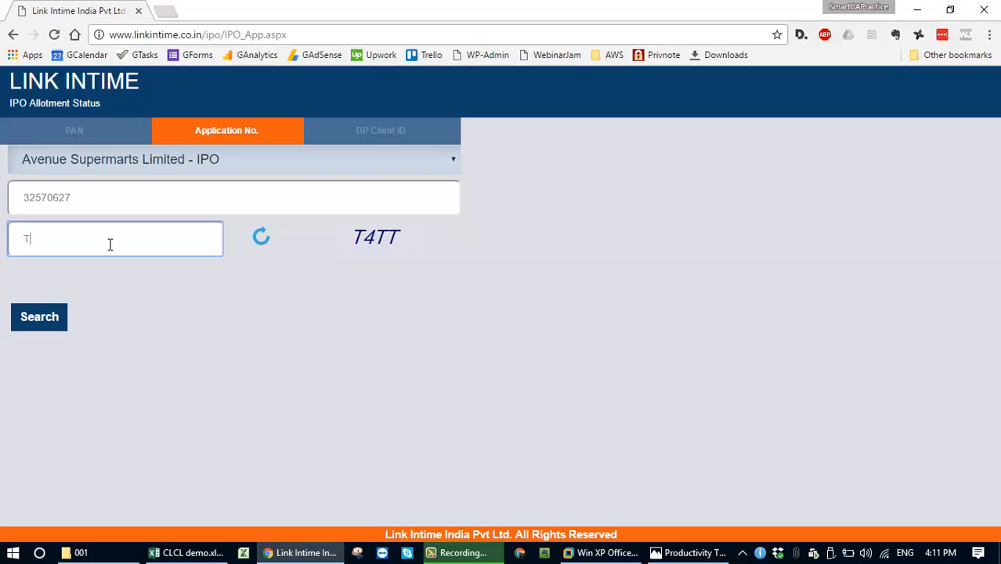
text(4TT)
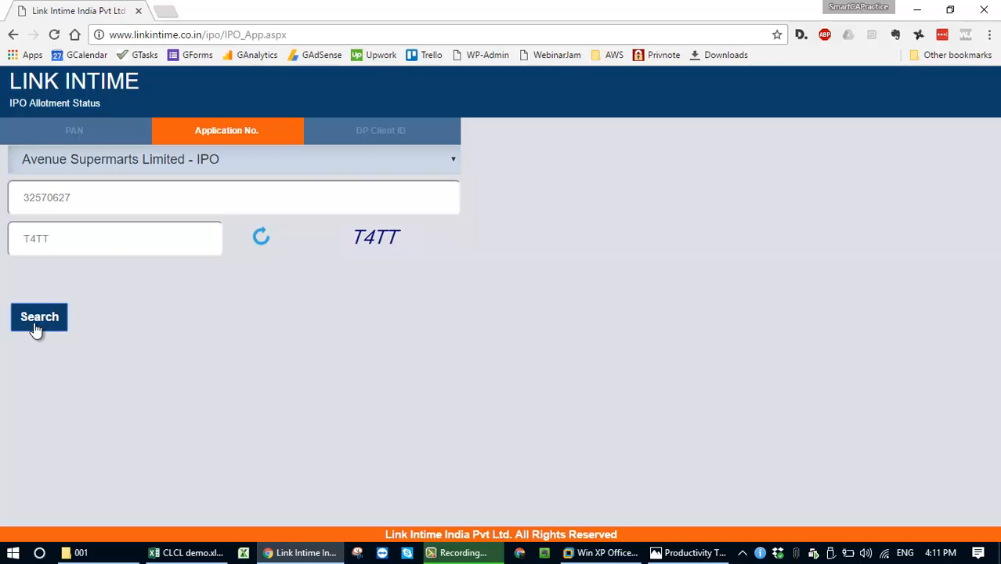
click(38, 316)
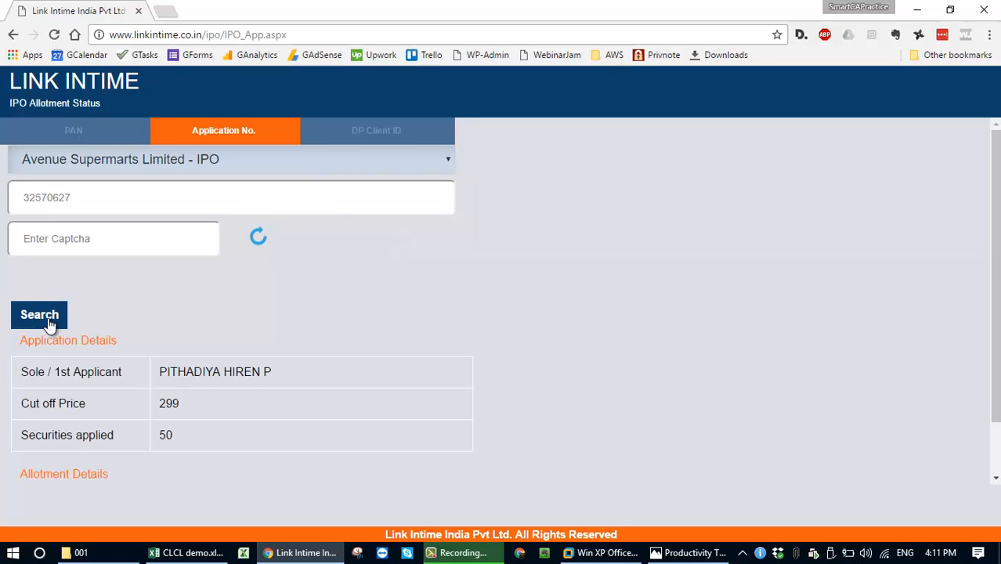
scroll(down, 3)
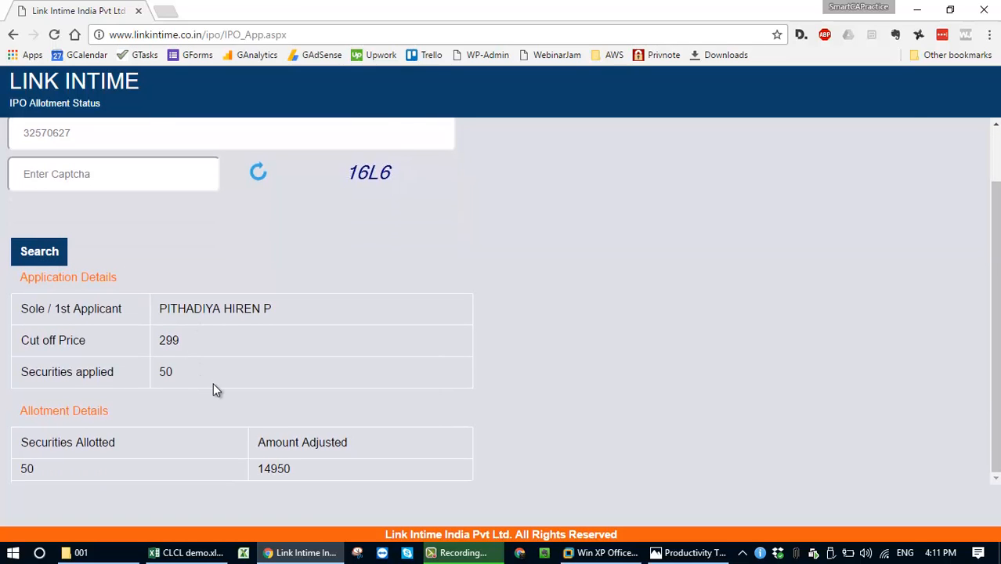
click(170, 552)
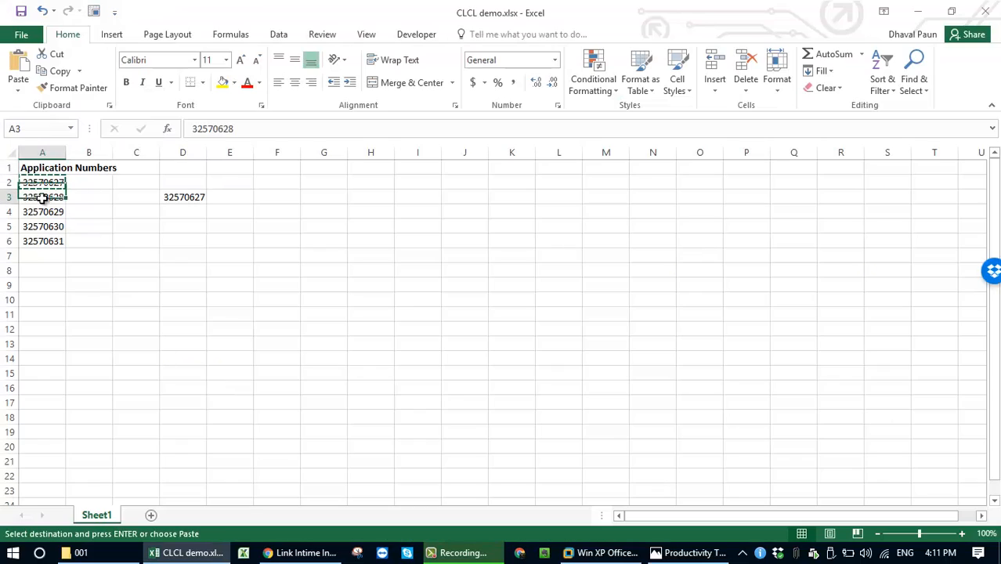
click(301, 553)
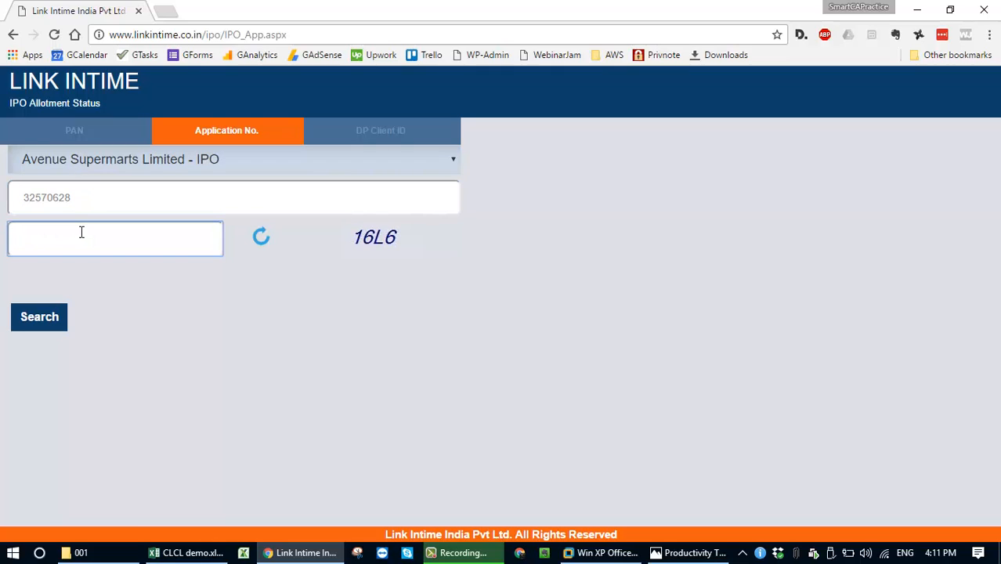
text(16L6)
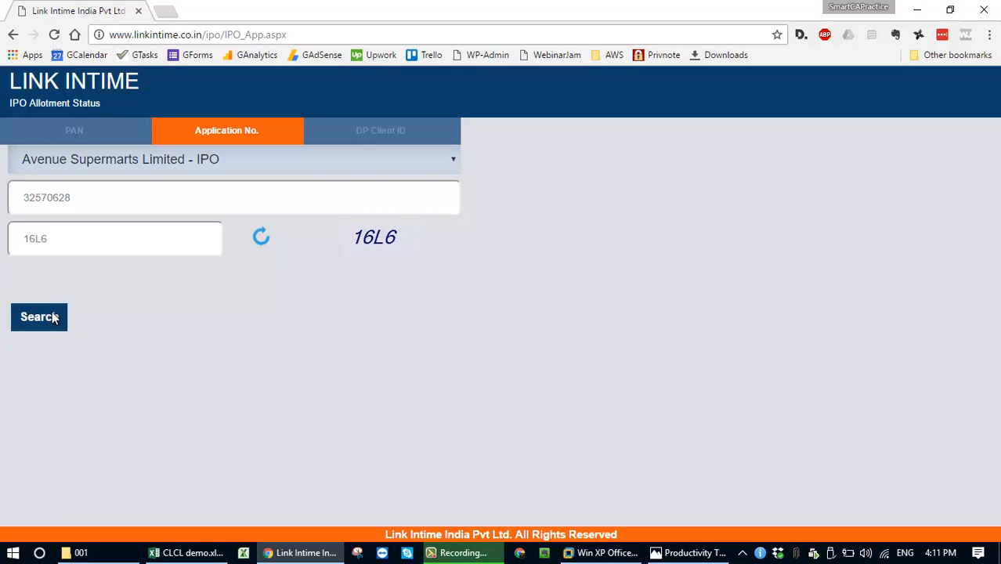
click(40, 317)
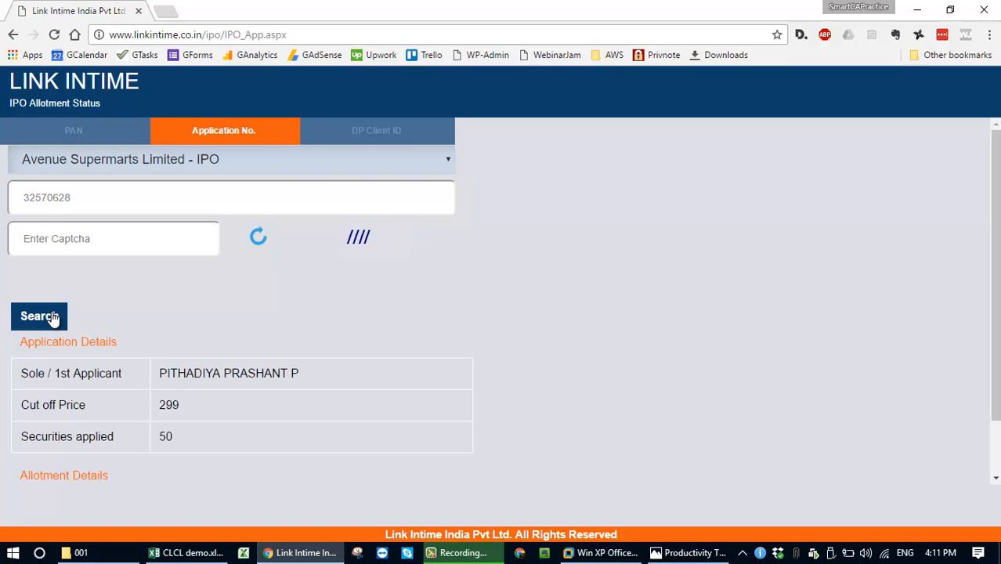
mouse_move(218, 319)
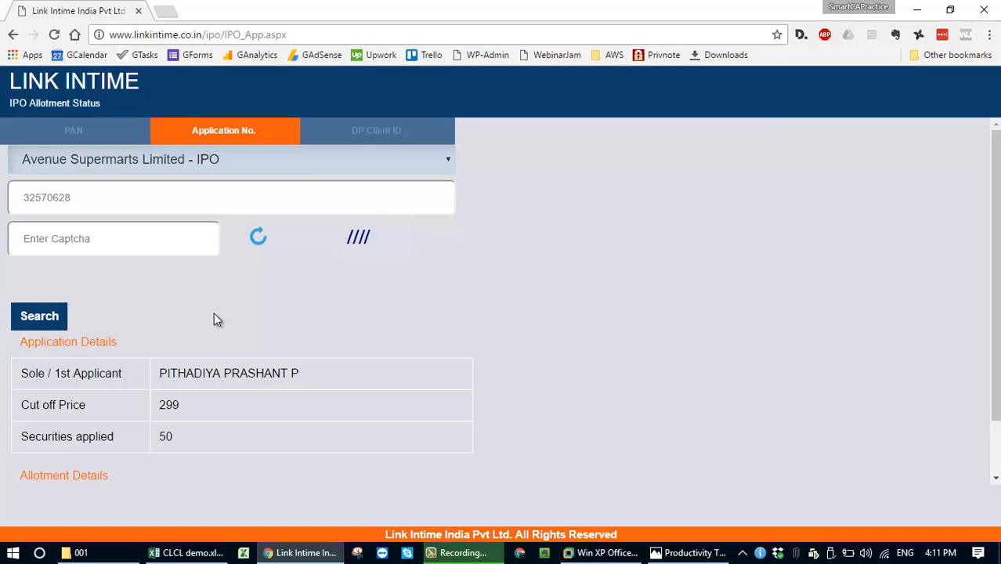
key(alt+q)
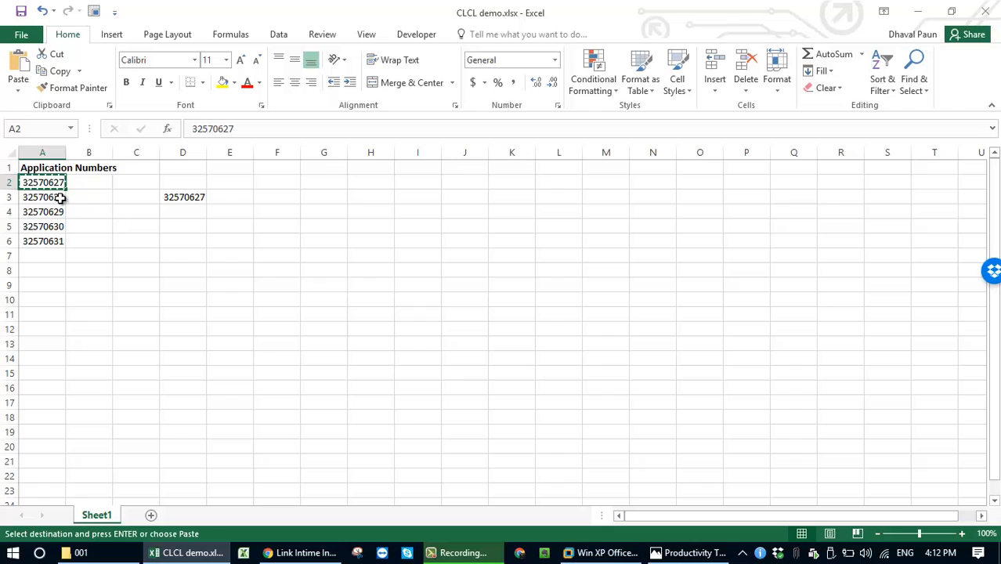
Copy application numbers 32570628, 32570629 and 32570630 from cells A3–A5 in turn
click(42, 212)
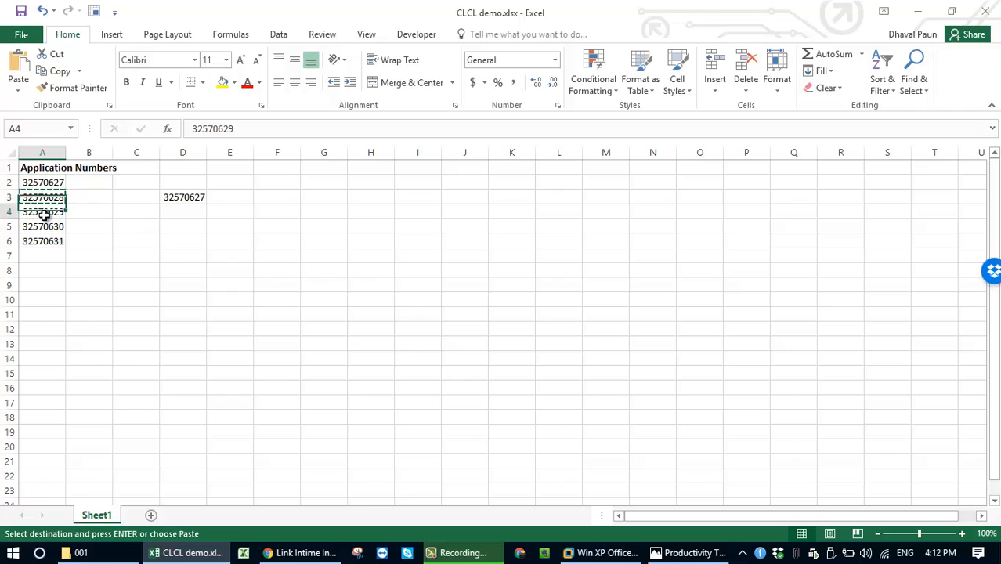
click(42, 227)
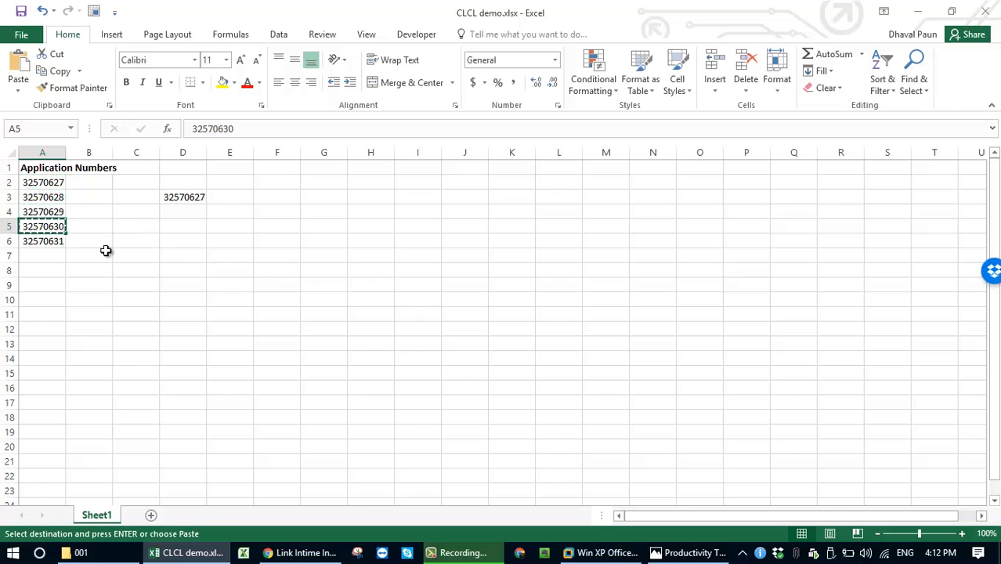
click(42, 242)
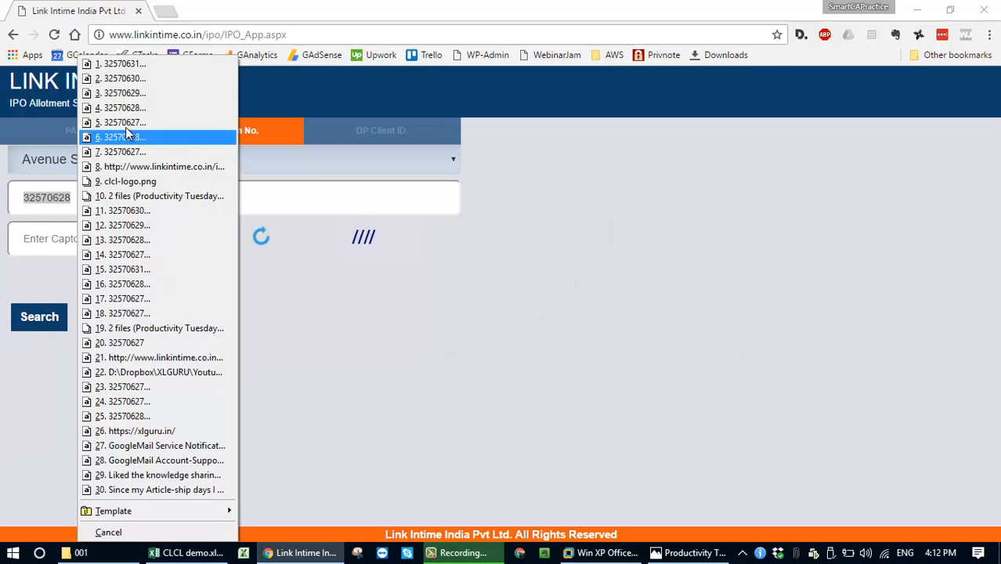
Paste 32570630 from CLCL's history into the Application No. field, replacing 32570628
click(121, 151)
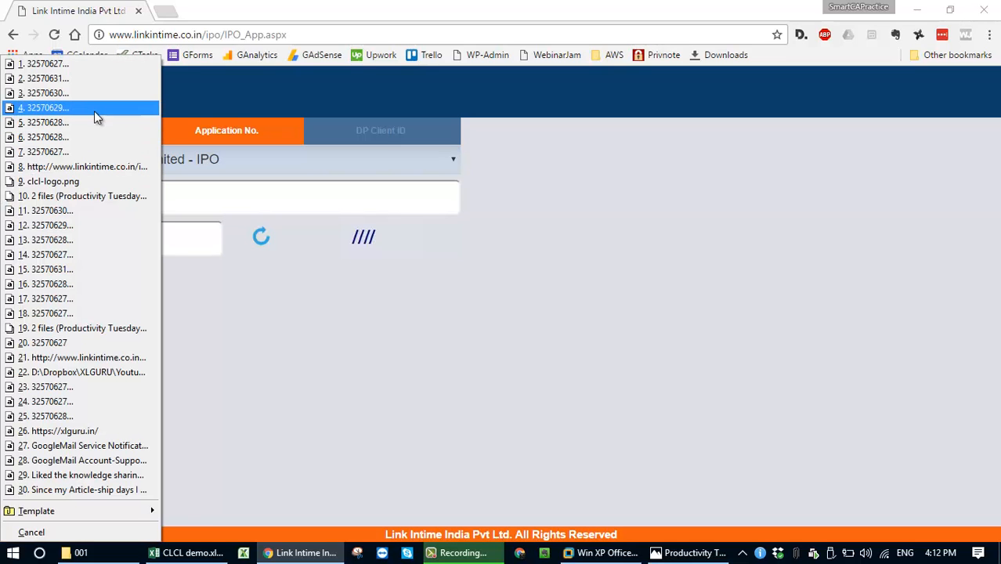
click(47, 106)
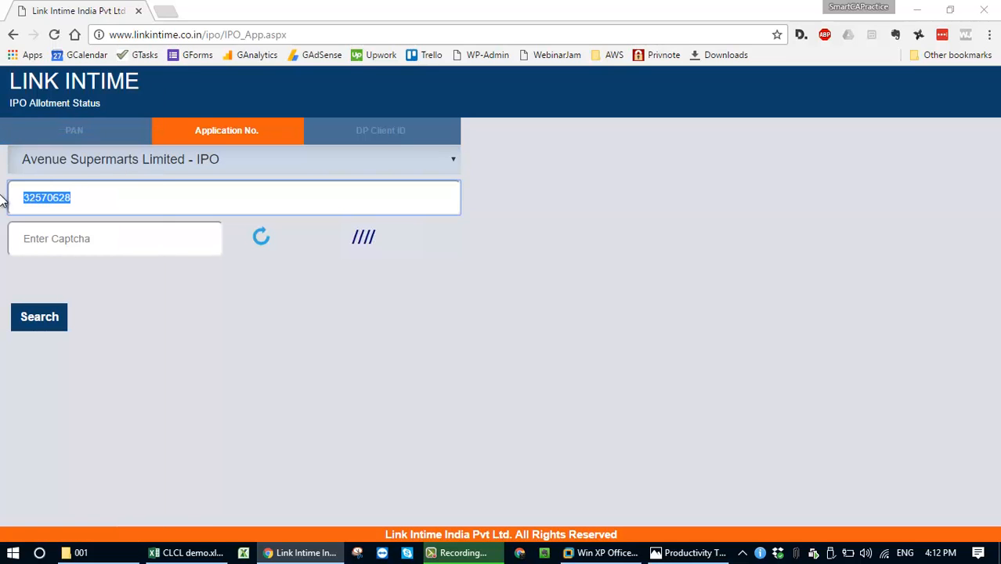
text(32570630)
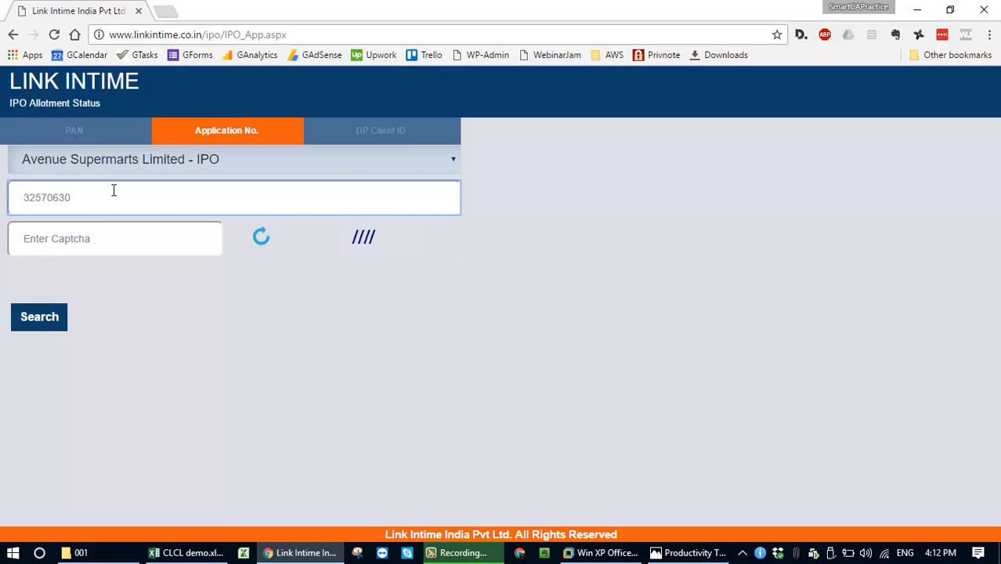
mouse_move(858, 550)
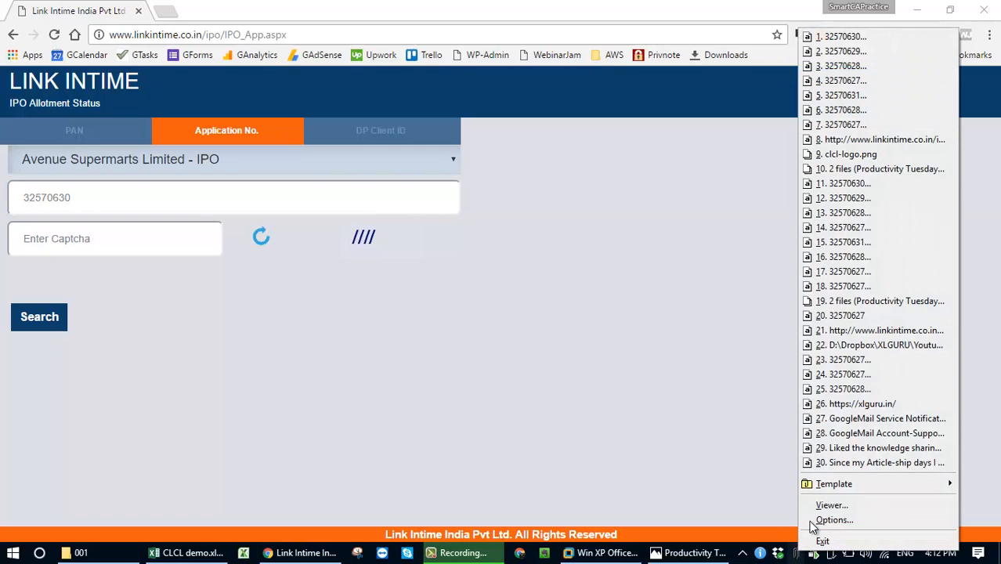
click(834, 519)
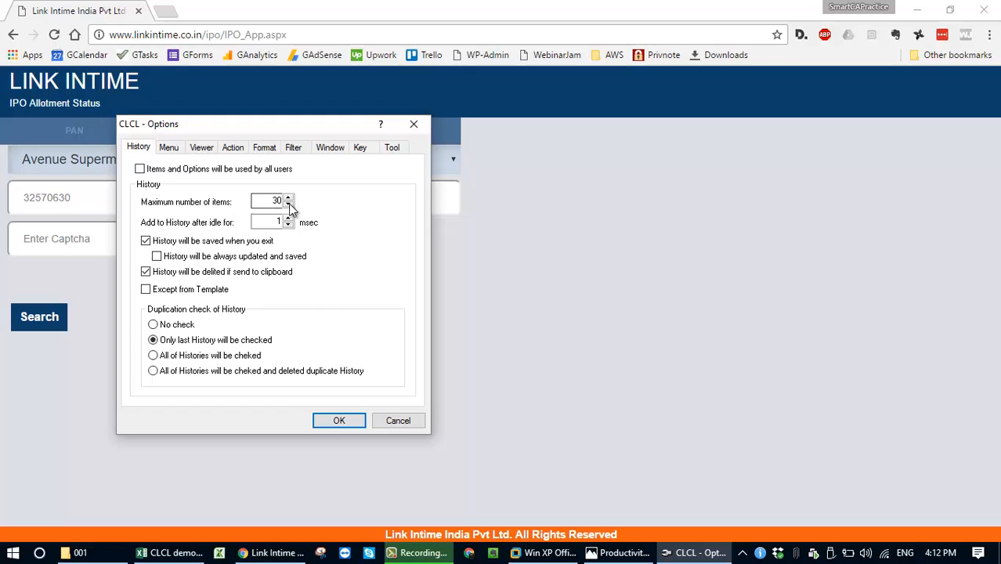
mouse_move(223, 164)
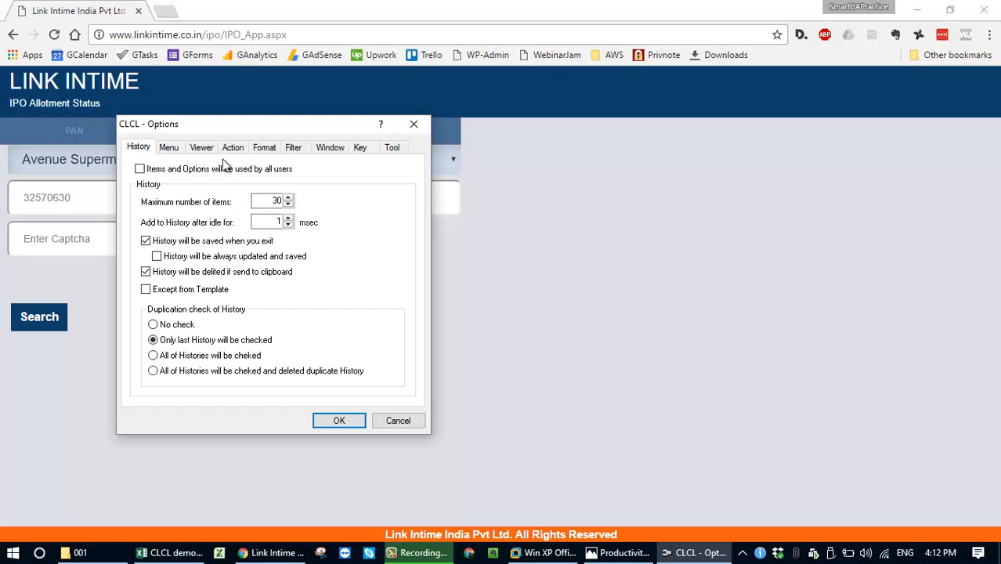
click(233, 148)
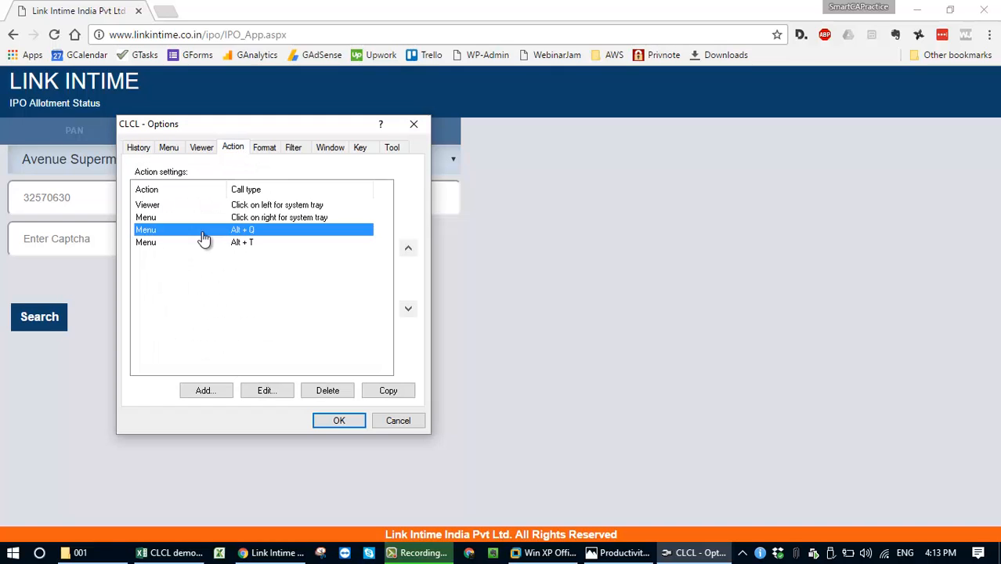
mouse_move(214, 250)
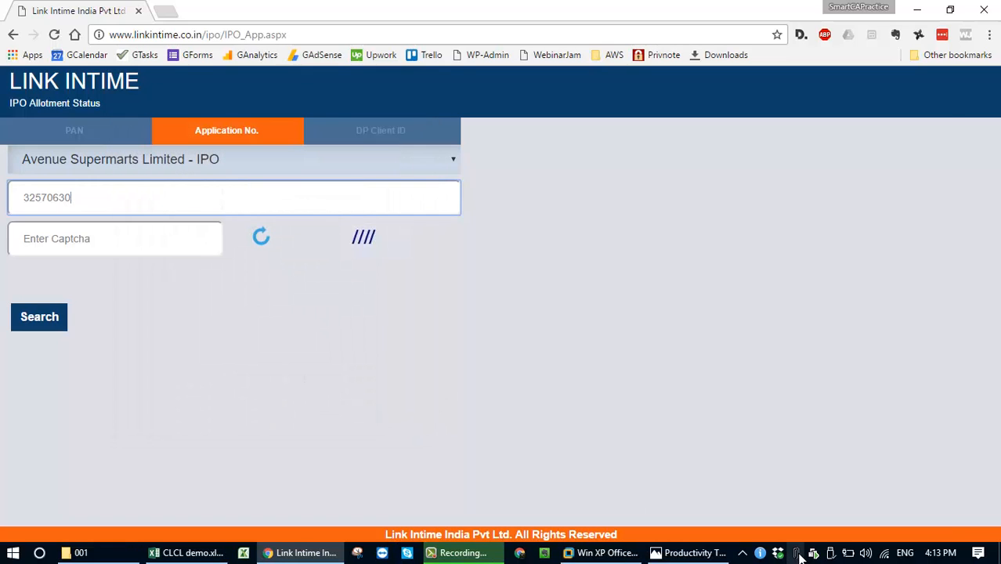
click(797, 553)
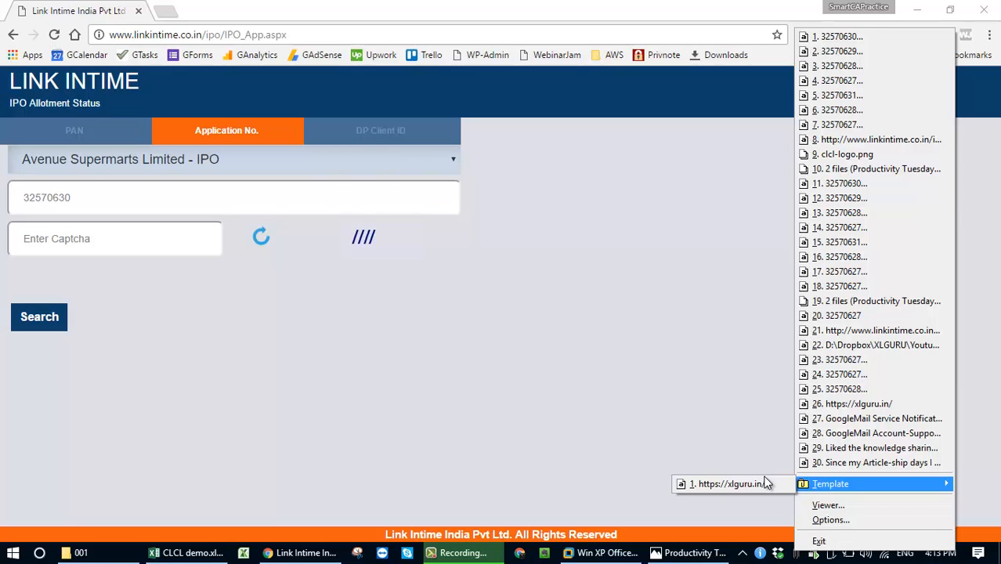
mouse_move(750, 483)
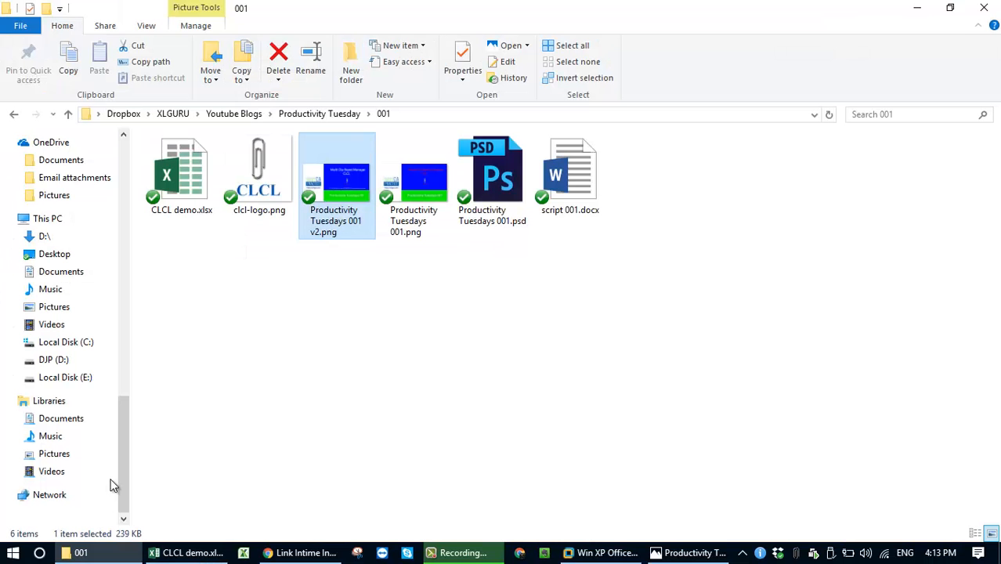
Go up from the 001 folder to the Productivity Tuesday folder
click(319, 114)
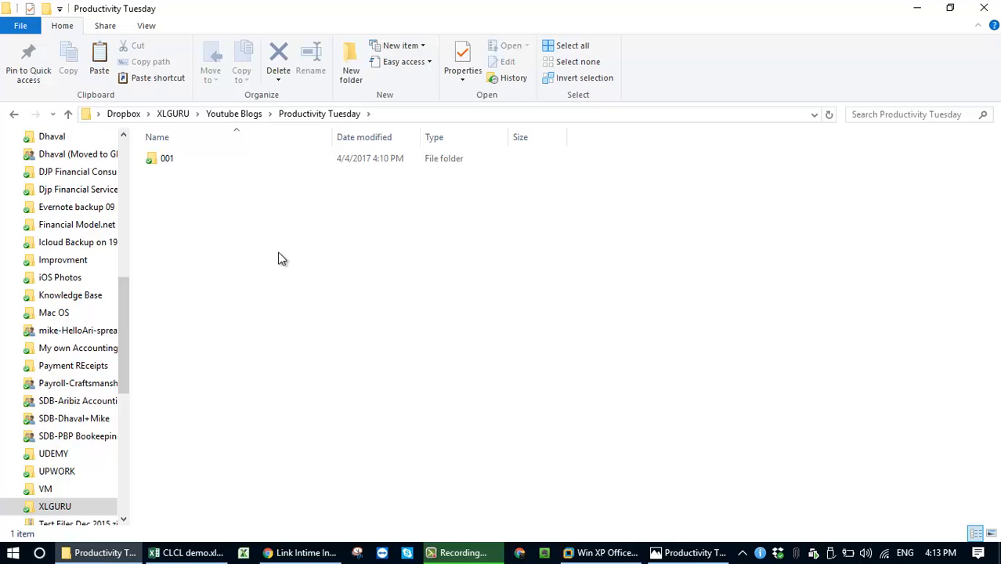
mouse_move(268, 260)
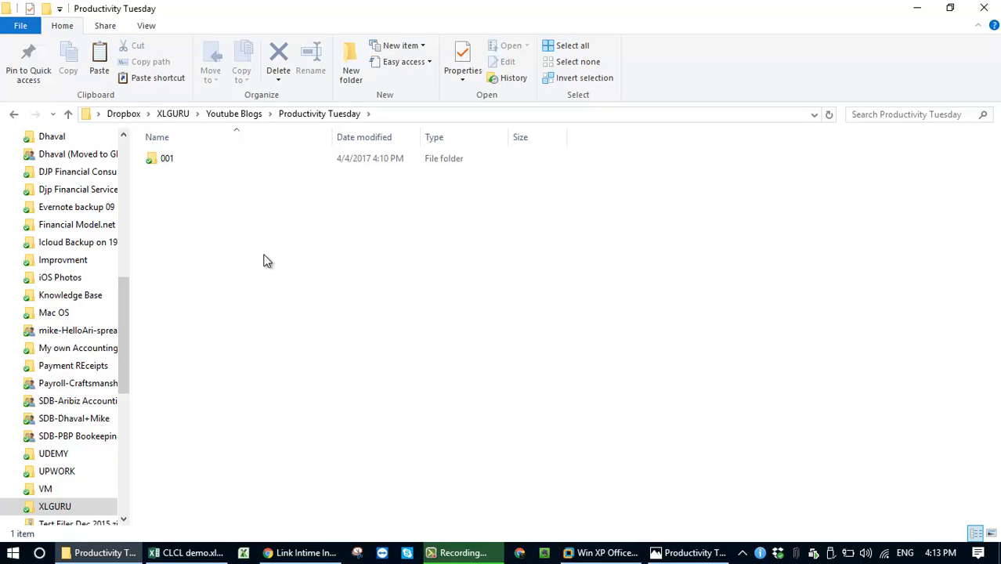